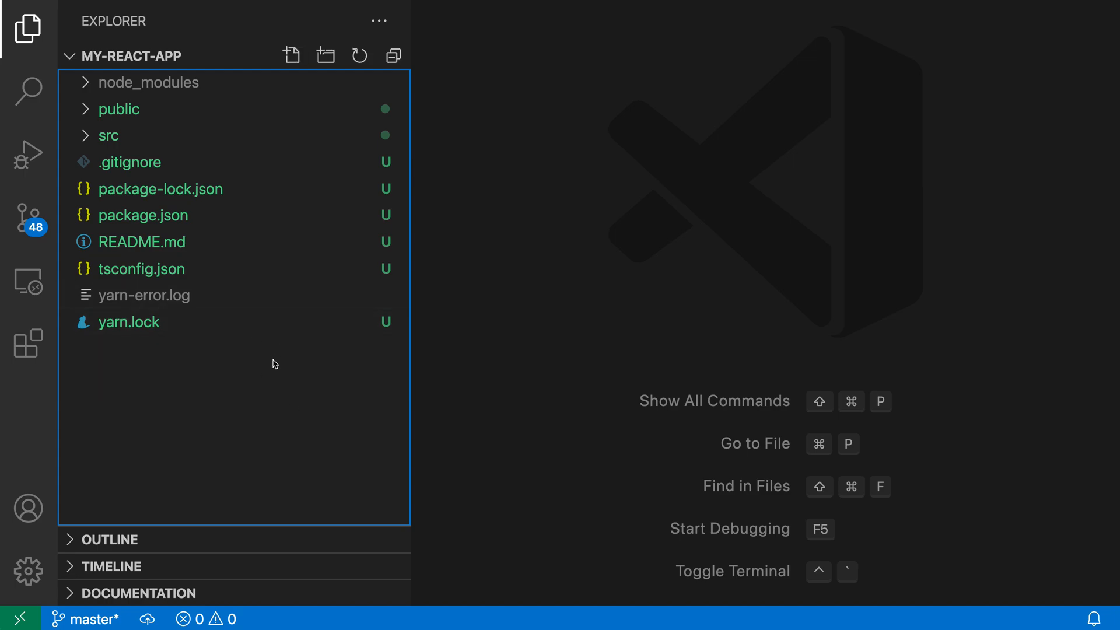
# Create x.js inside new nested folders by naming the new file a/b/c/x.js
pyautogui.click(292, 55)
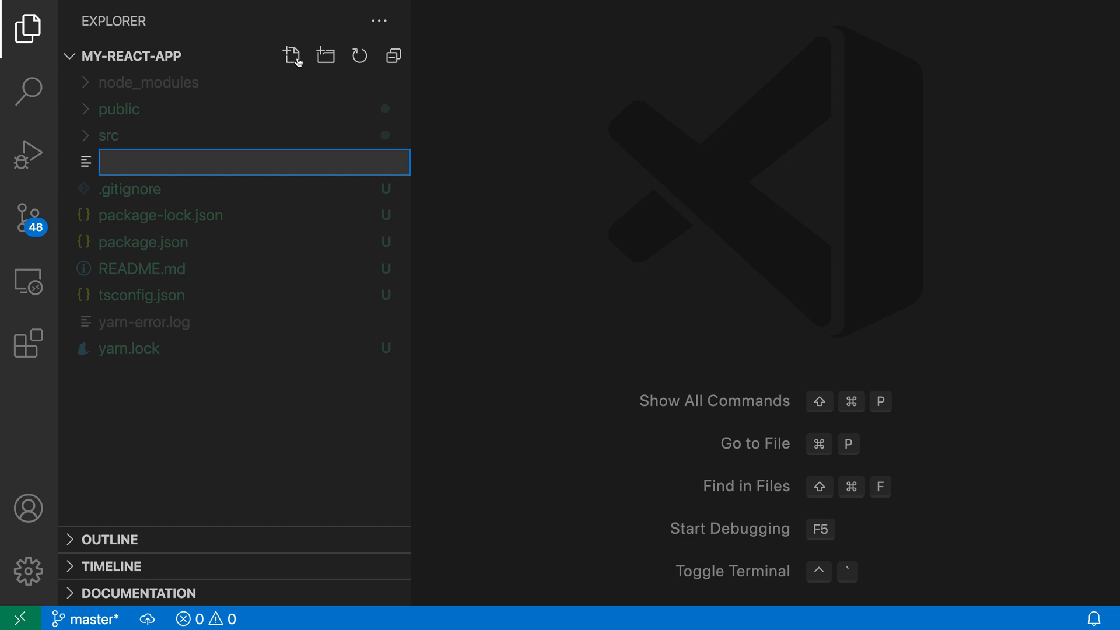
pyautogui.write('a/')
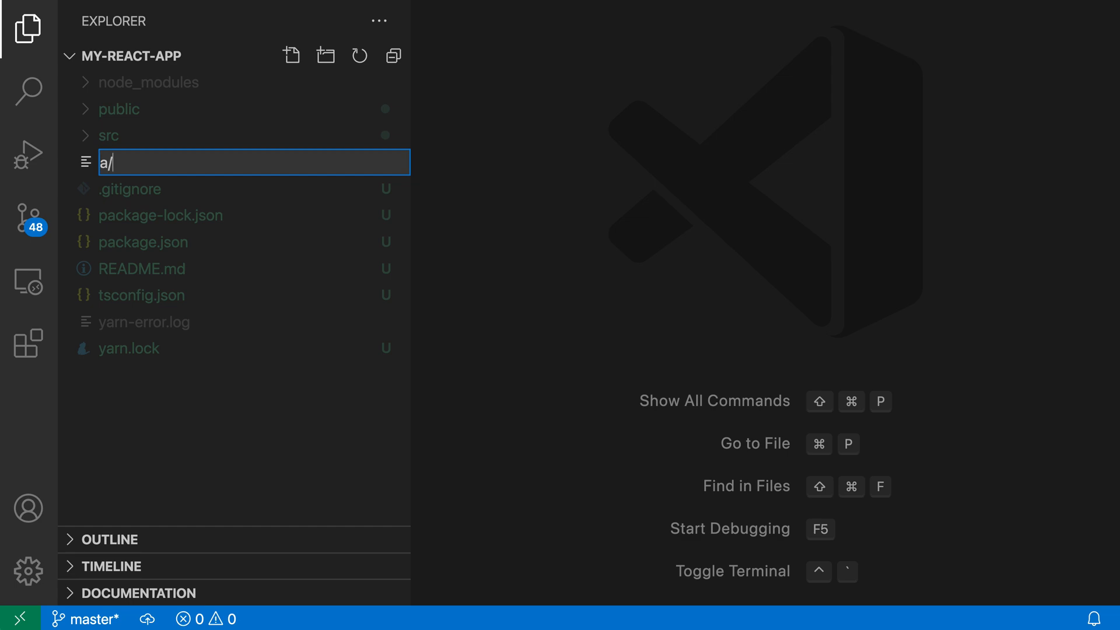
pyautogui.write('b/c/')
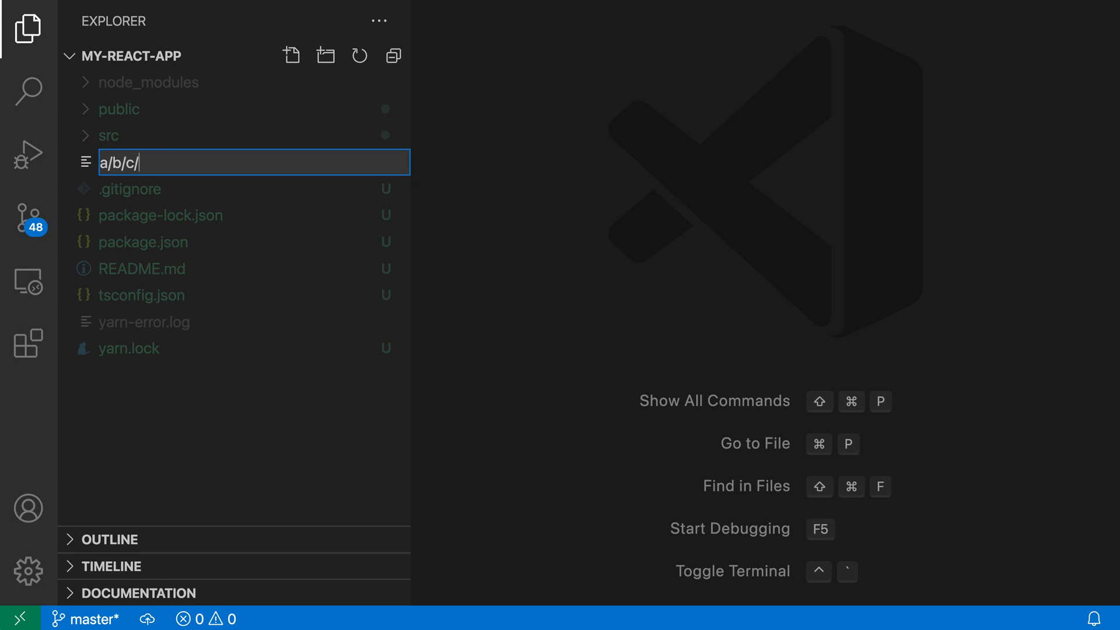
pyautogui.write('x.js')
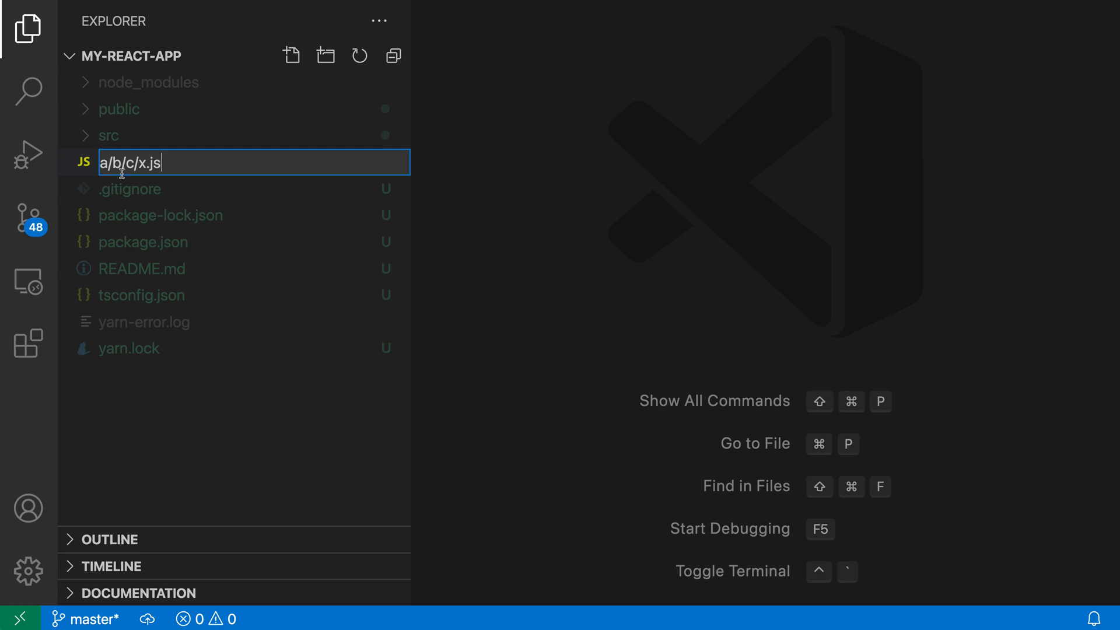
pyautogui.moveTo(165, 163)
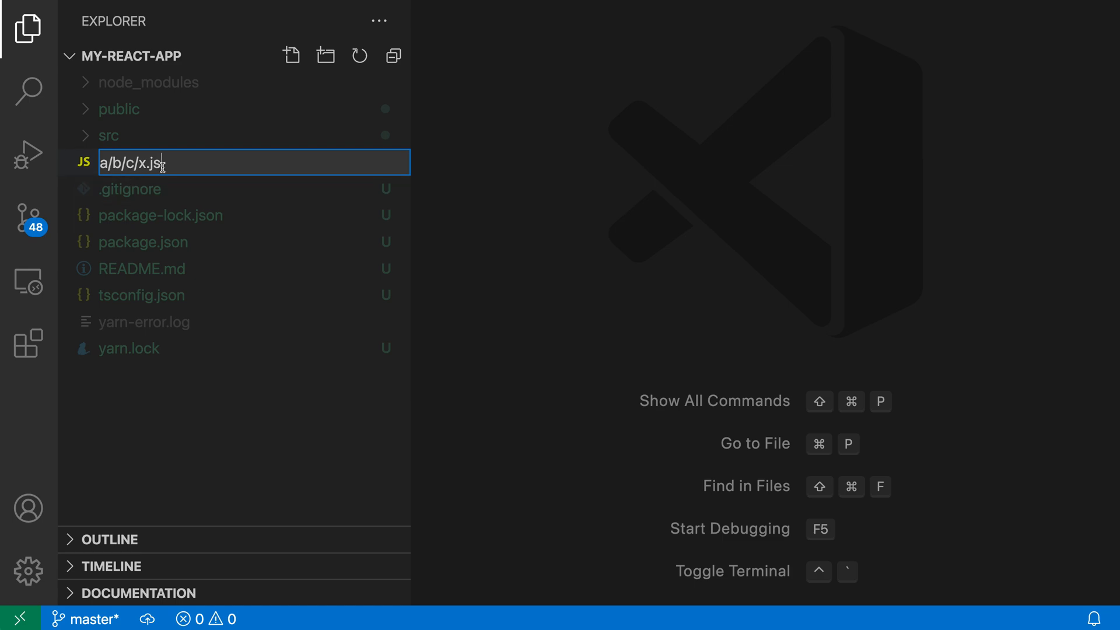
pyautogui.press('Enter')
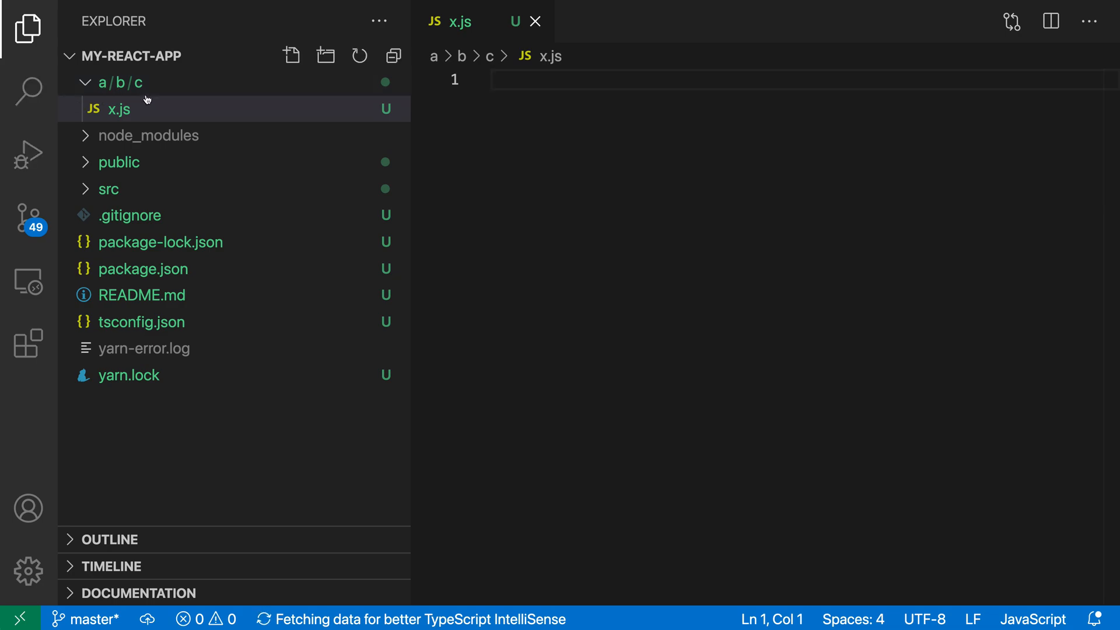
pyautogui.moveTo(146, 99)
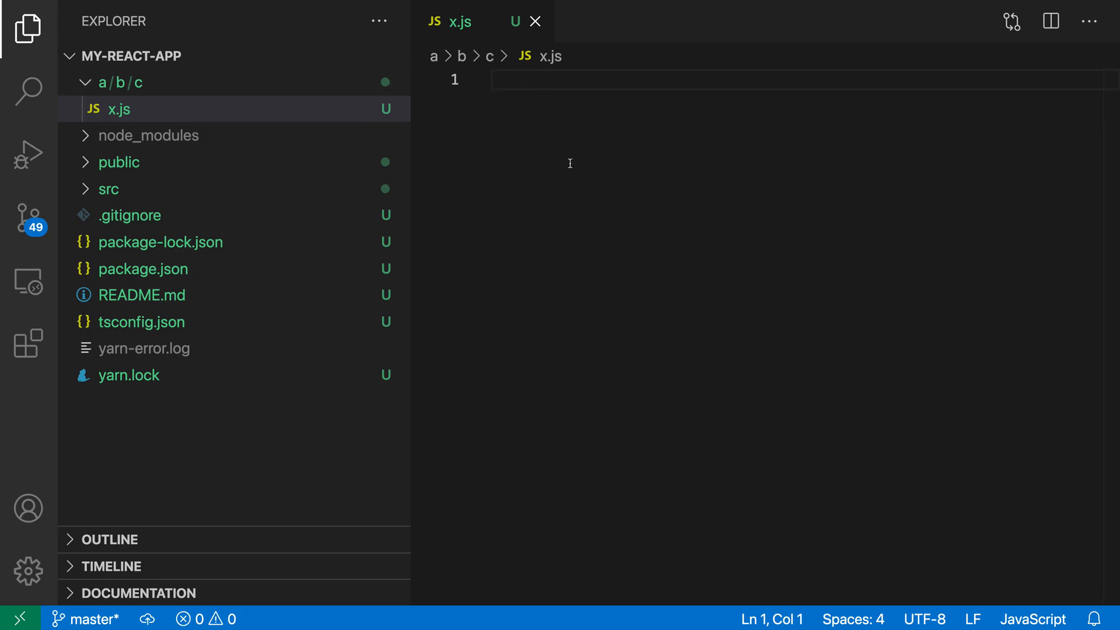
pyautogui.moveTo(415, 133)
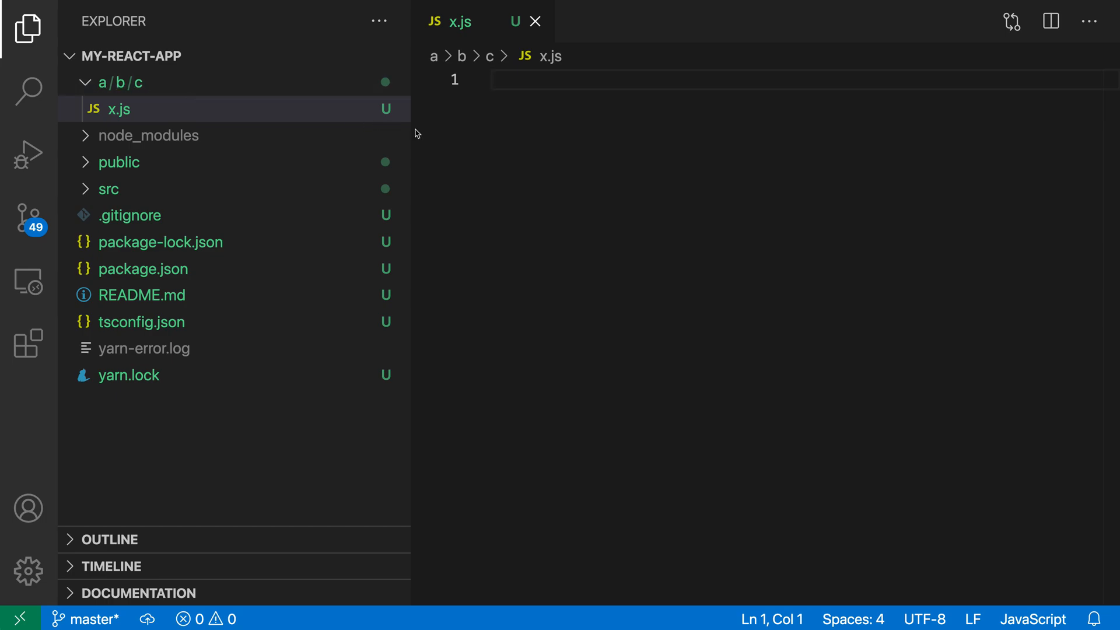
pyautogui.moveTo(572, 248)
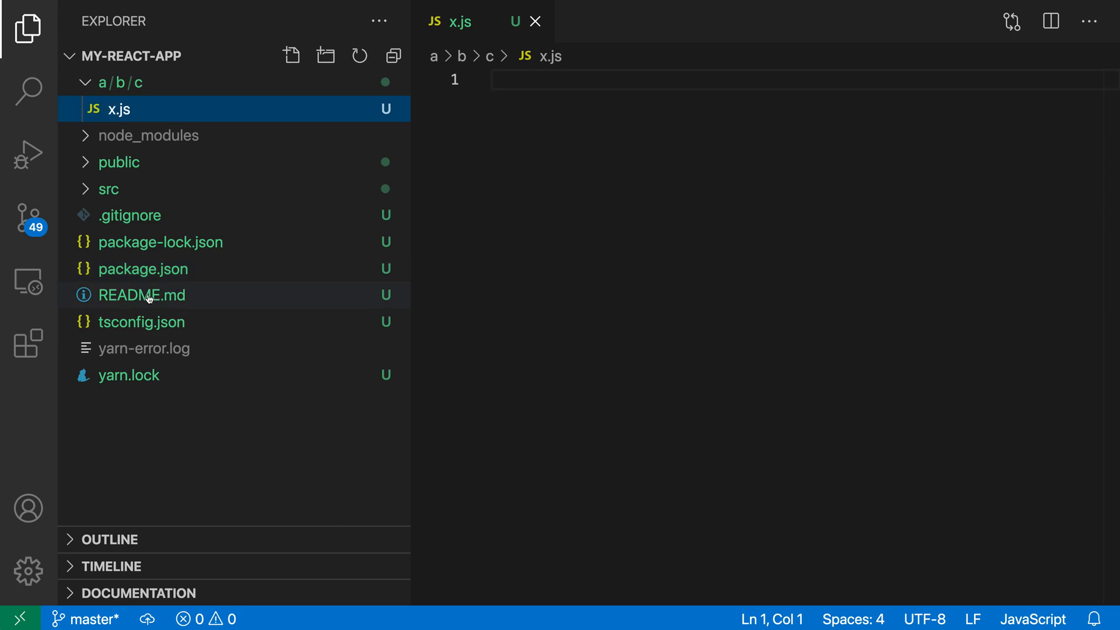
# Drag README.md onto the b segment of a/b/c and confirm the move
pyautogui.moveTo(142, 295); pyautogui.dragTo(142, 90)
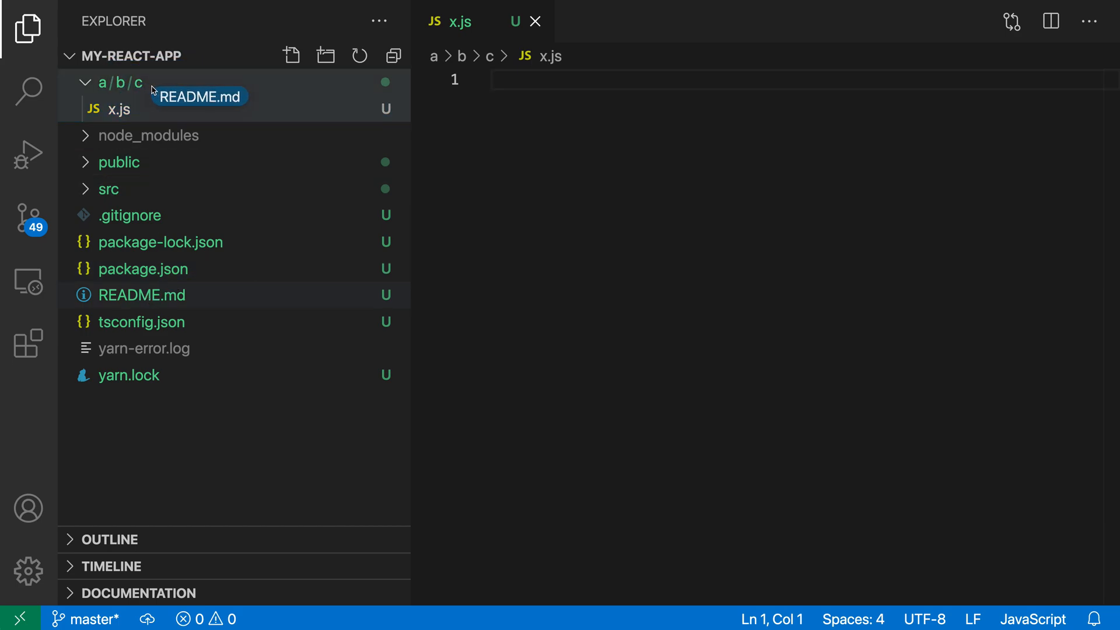
pyautogui.click(119, 109)
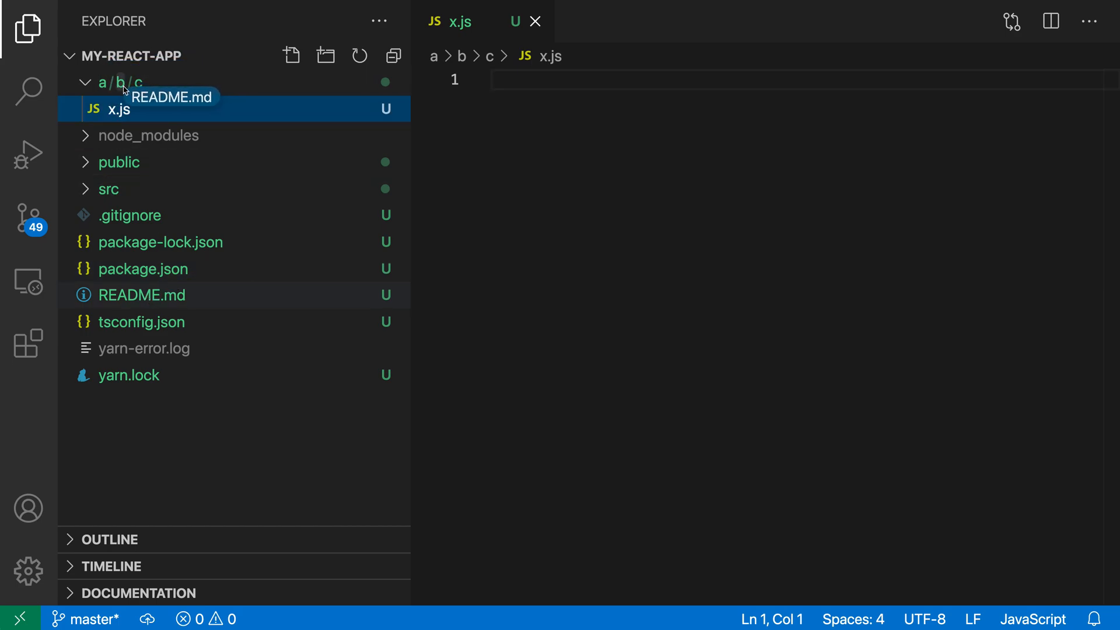
pyautogui.moveTo(142, 295); pyautogui.dragTo(119, 82)
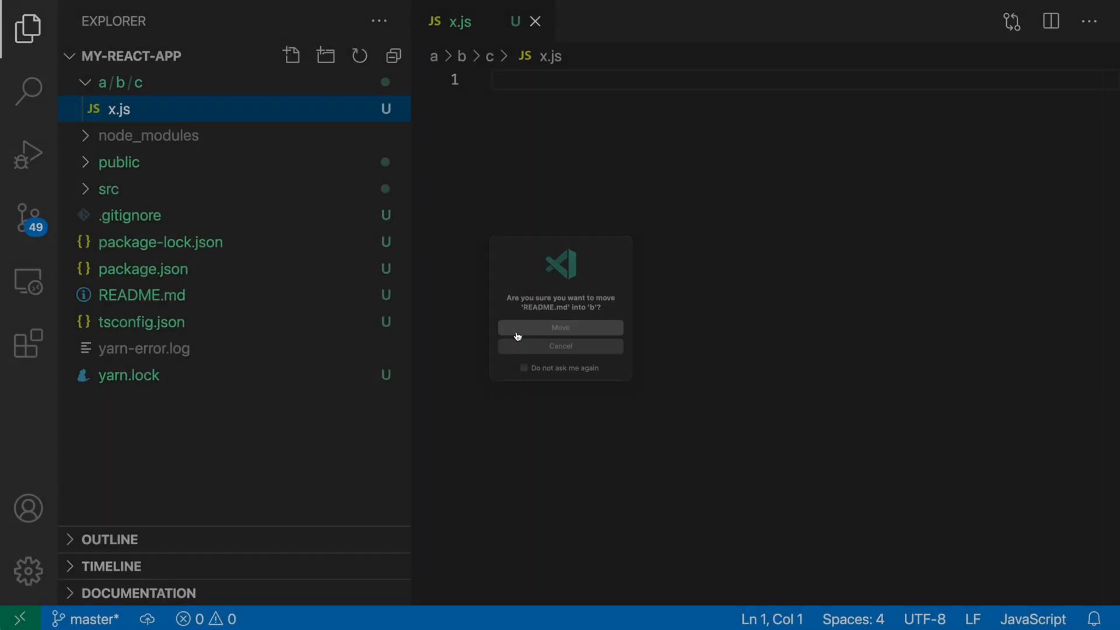
pyautogui.click(560, 327)
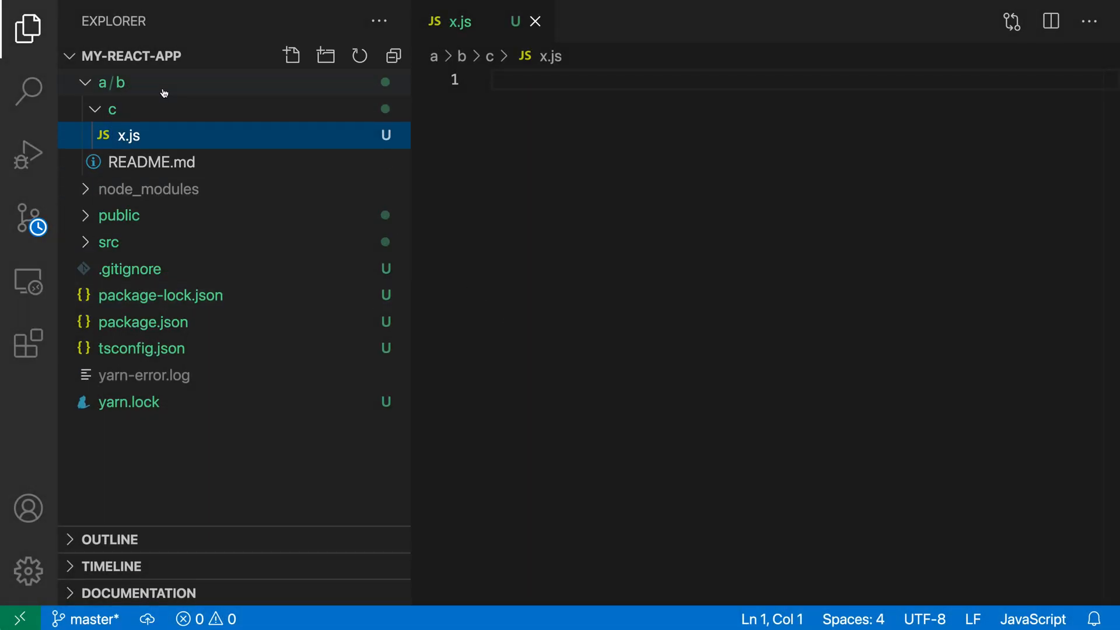
pyautogui.moveTo(158, 93)
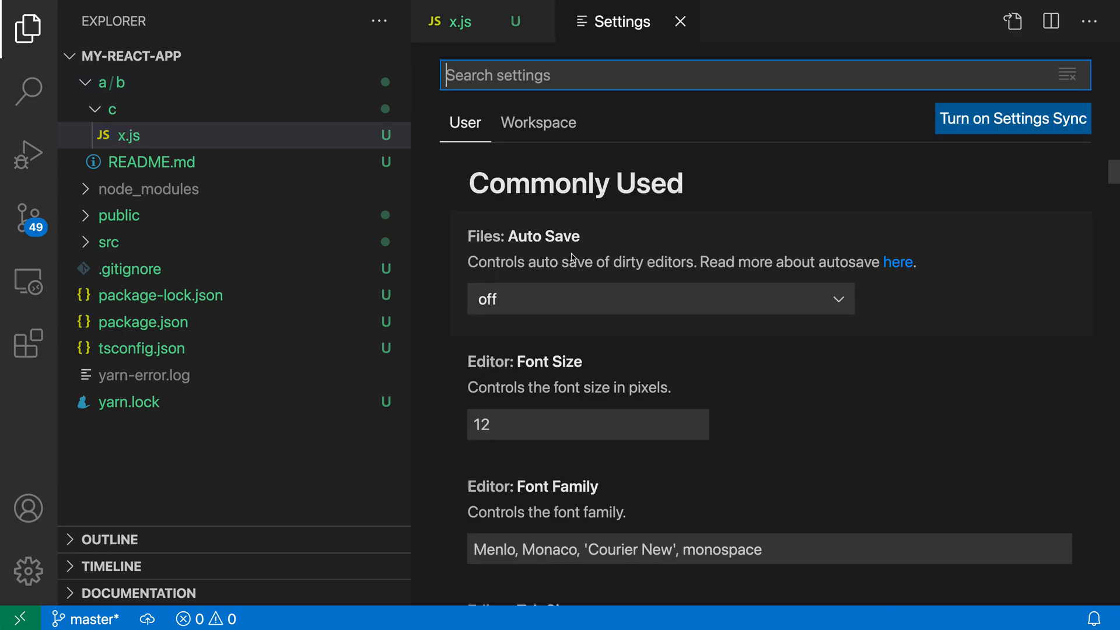
# Search Settings for 'compact' and uncheck Explorer: Compact Folders
pyautogui.write('compact')
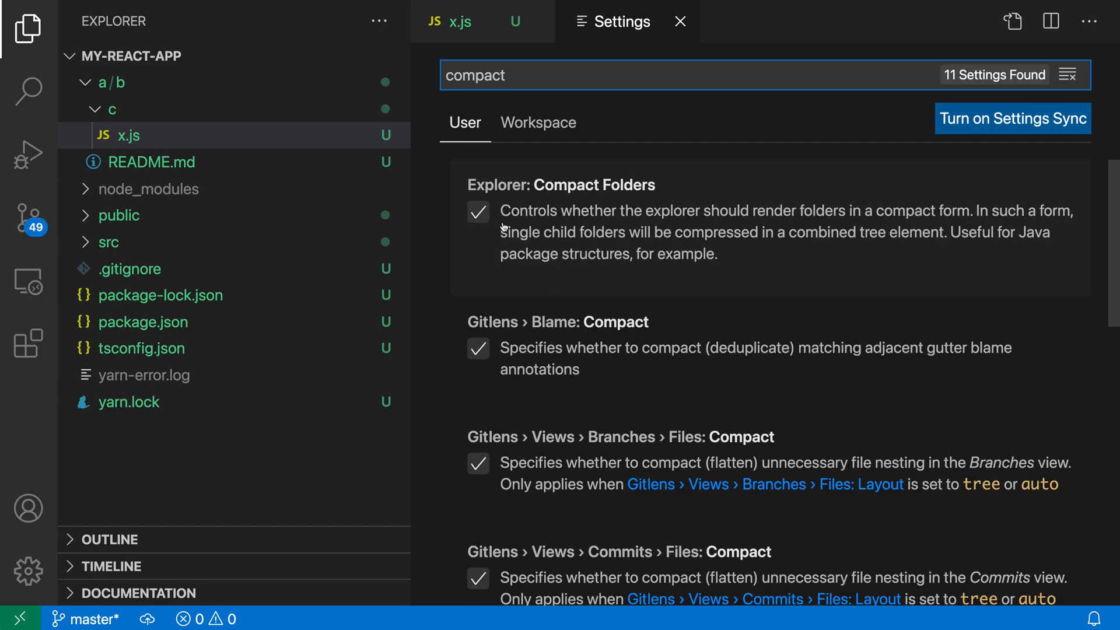
pyautogui.moveTo(744, 252)
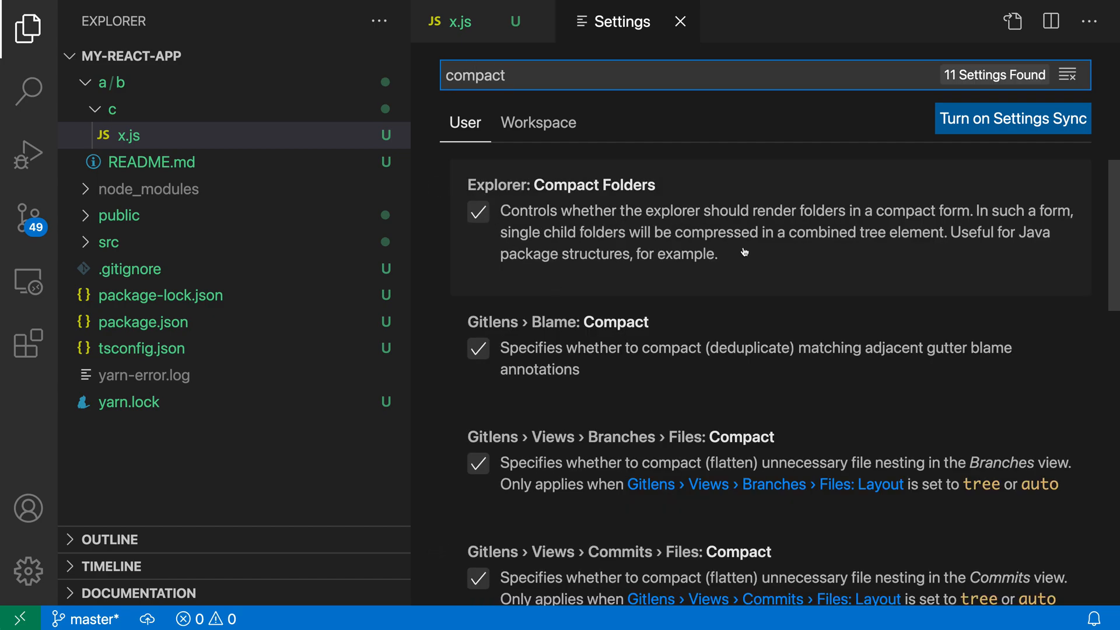
pyautogui.click(478, 211)
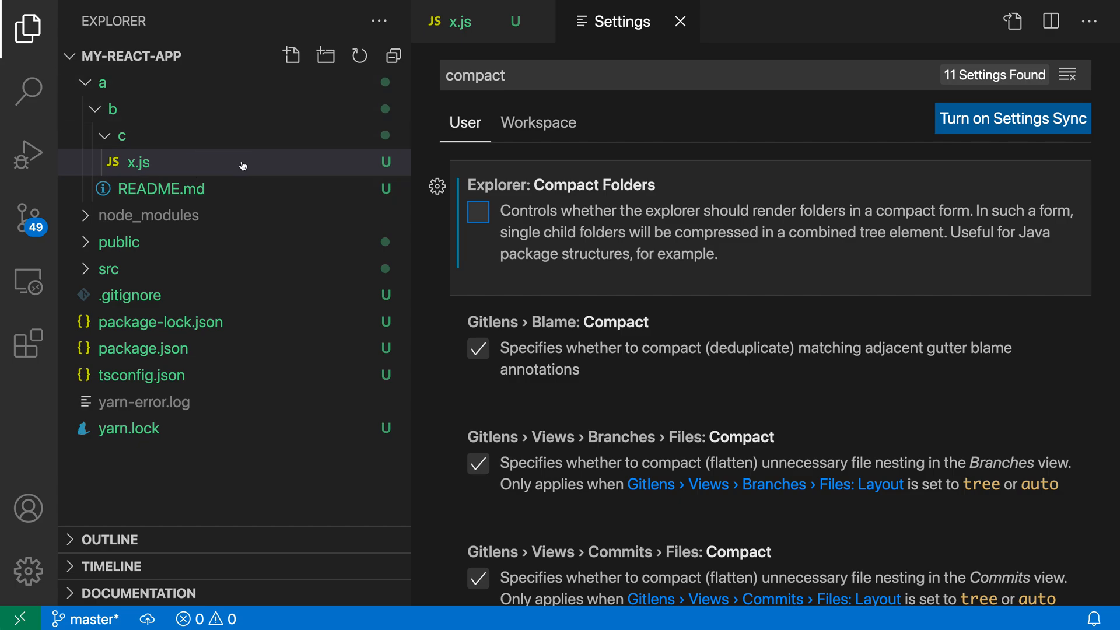
pyautogui.moveTo(242, 166)
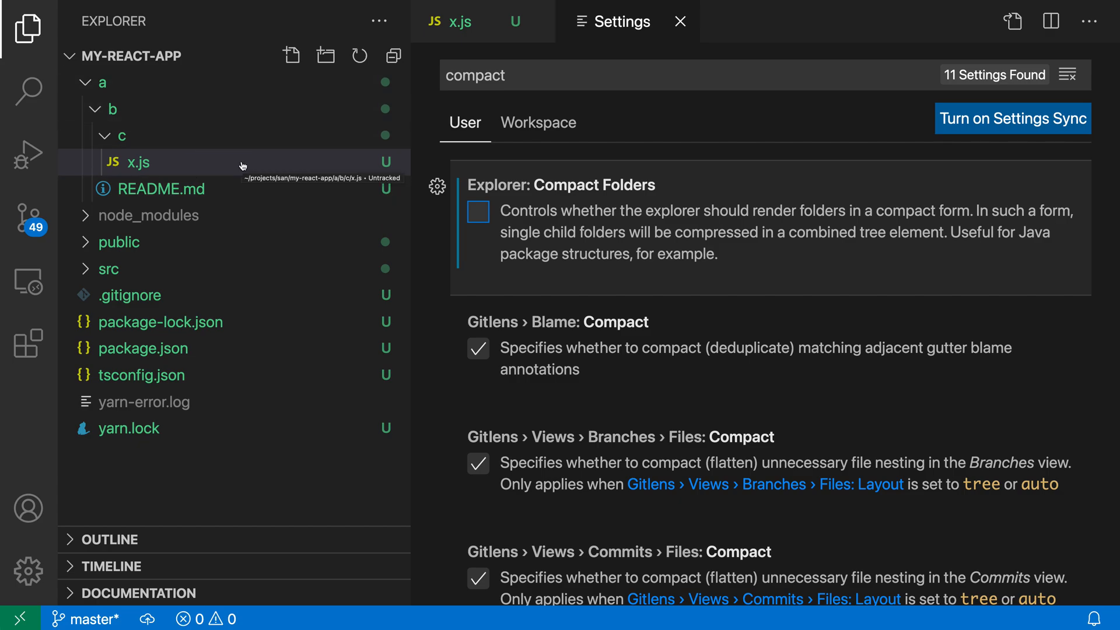